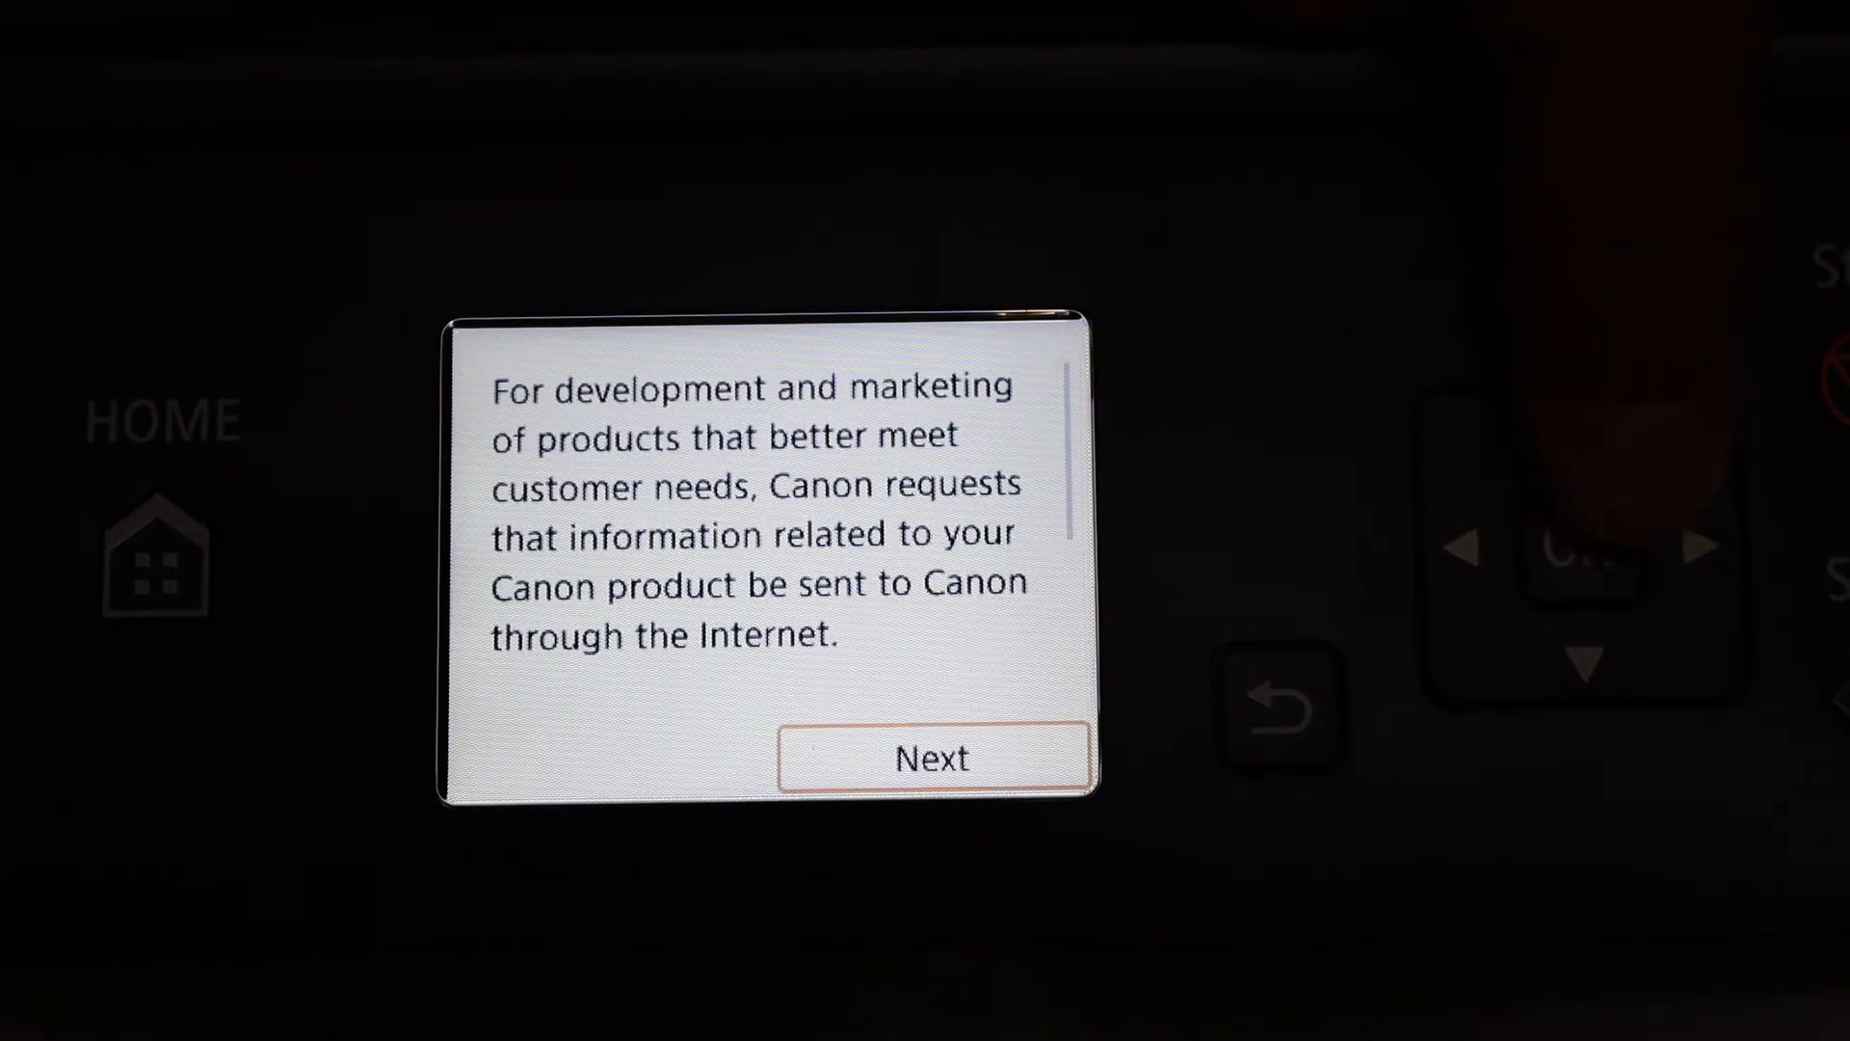
# Dismiss the data-sharing notice and confirm the A4/Letter plain paper is loaded
pyautogui.click(931, 758)
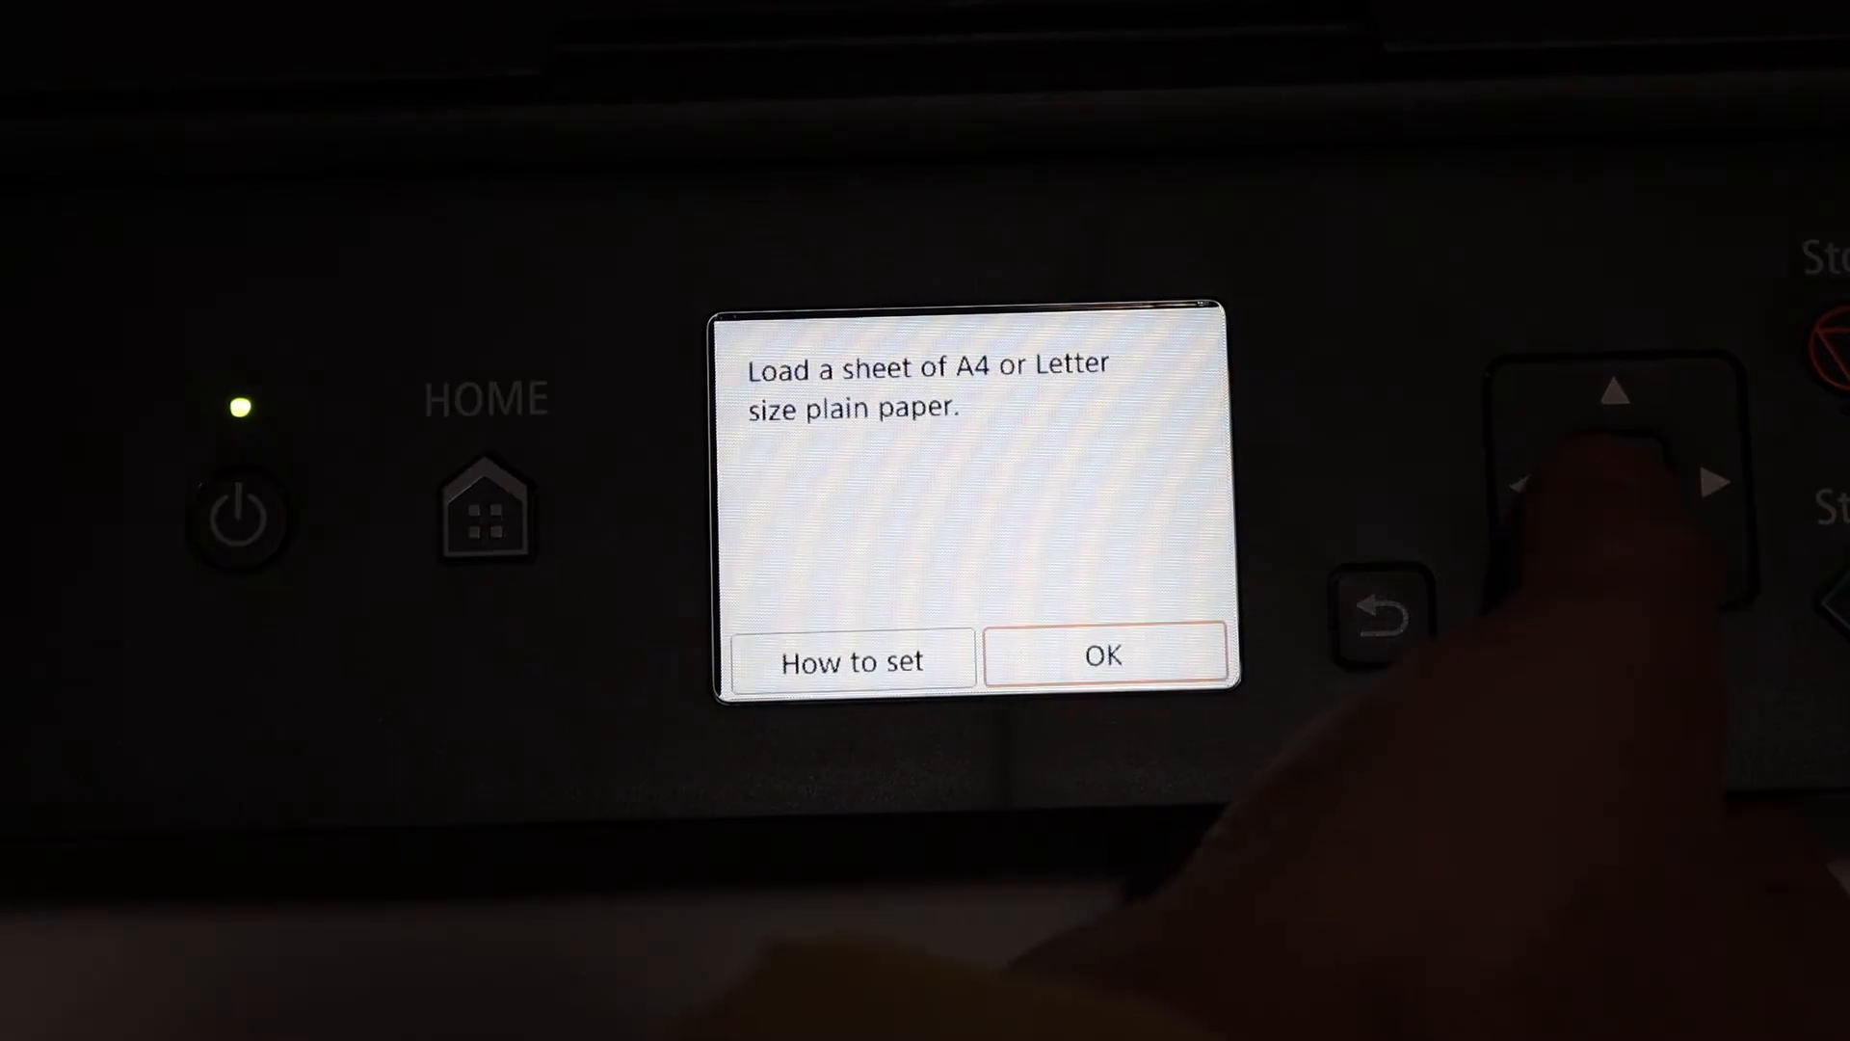
pyautogui.click(1104, 658)
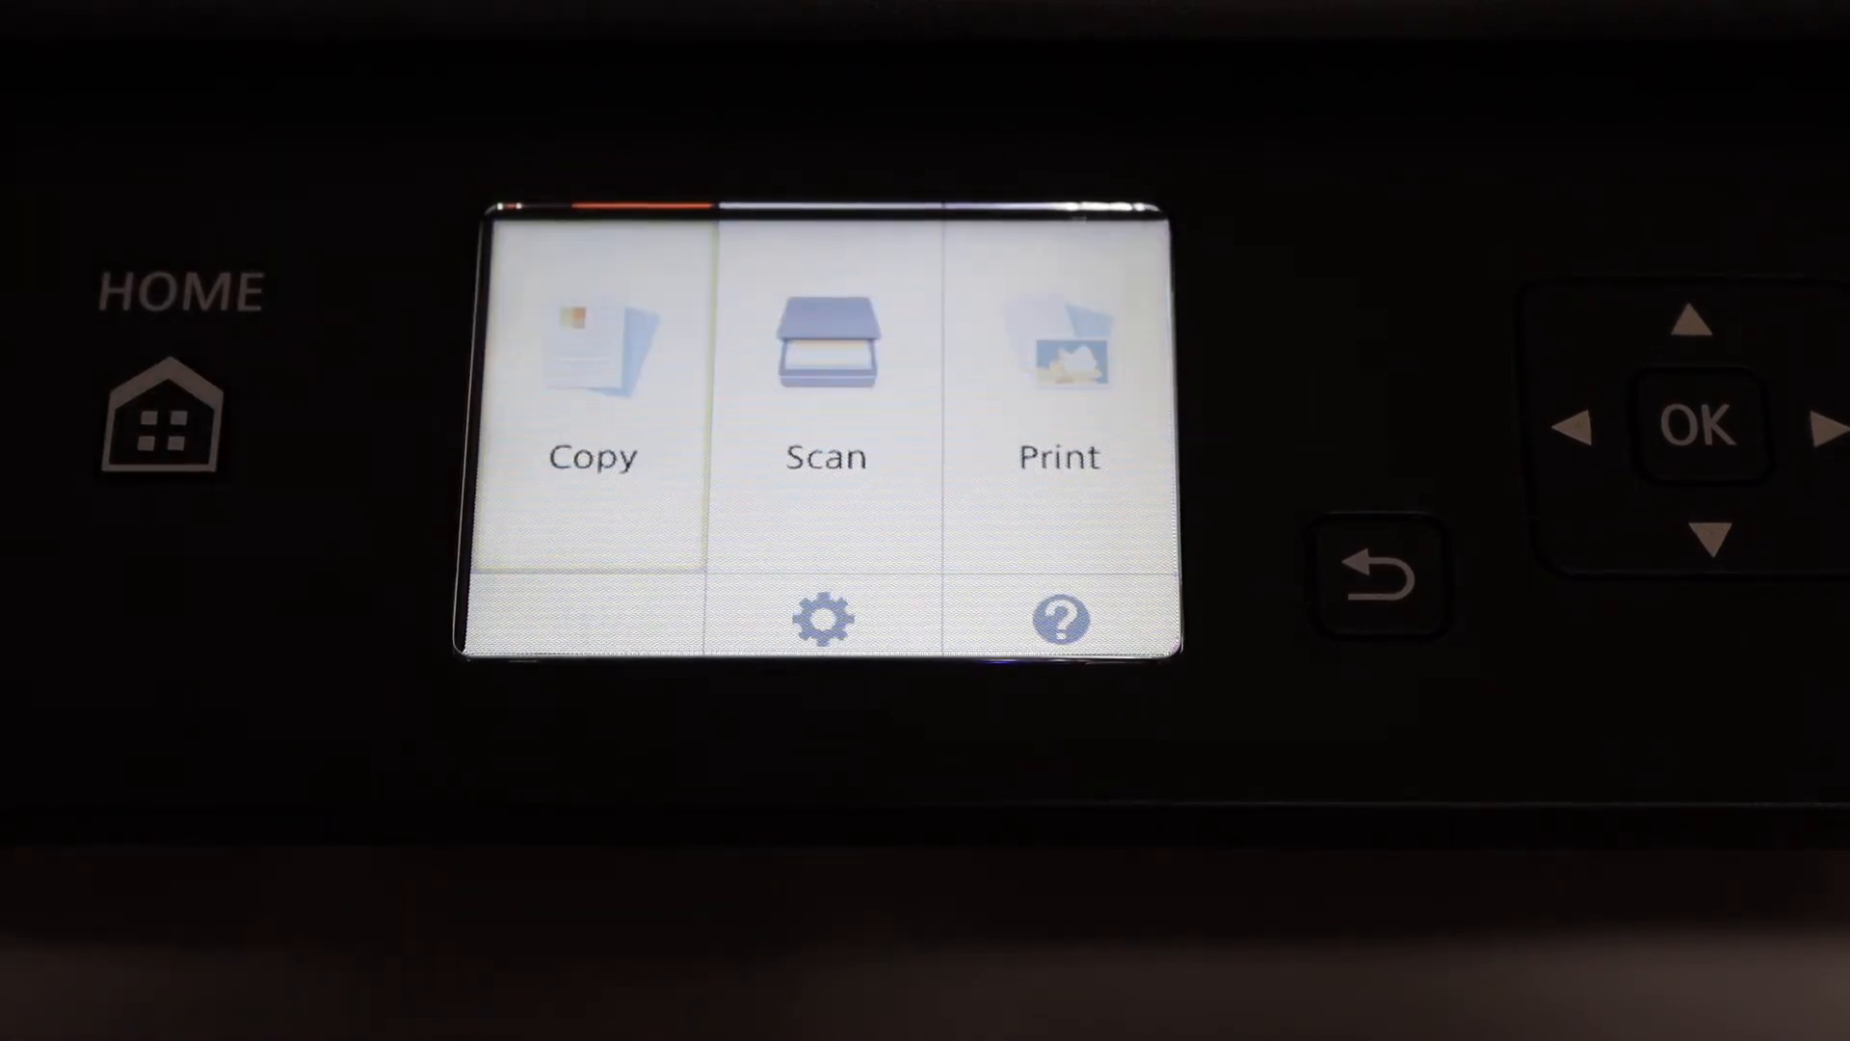
# Select Copy on the home screen to show Standard, Borderless and Photo copy
pyautogui.click(594, 378)
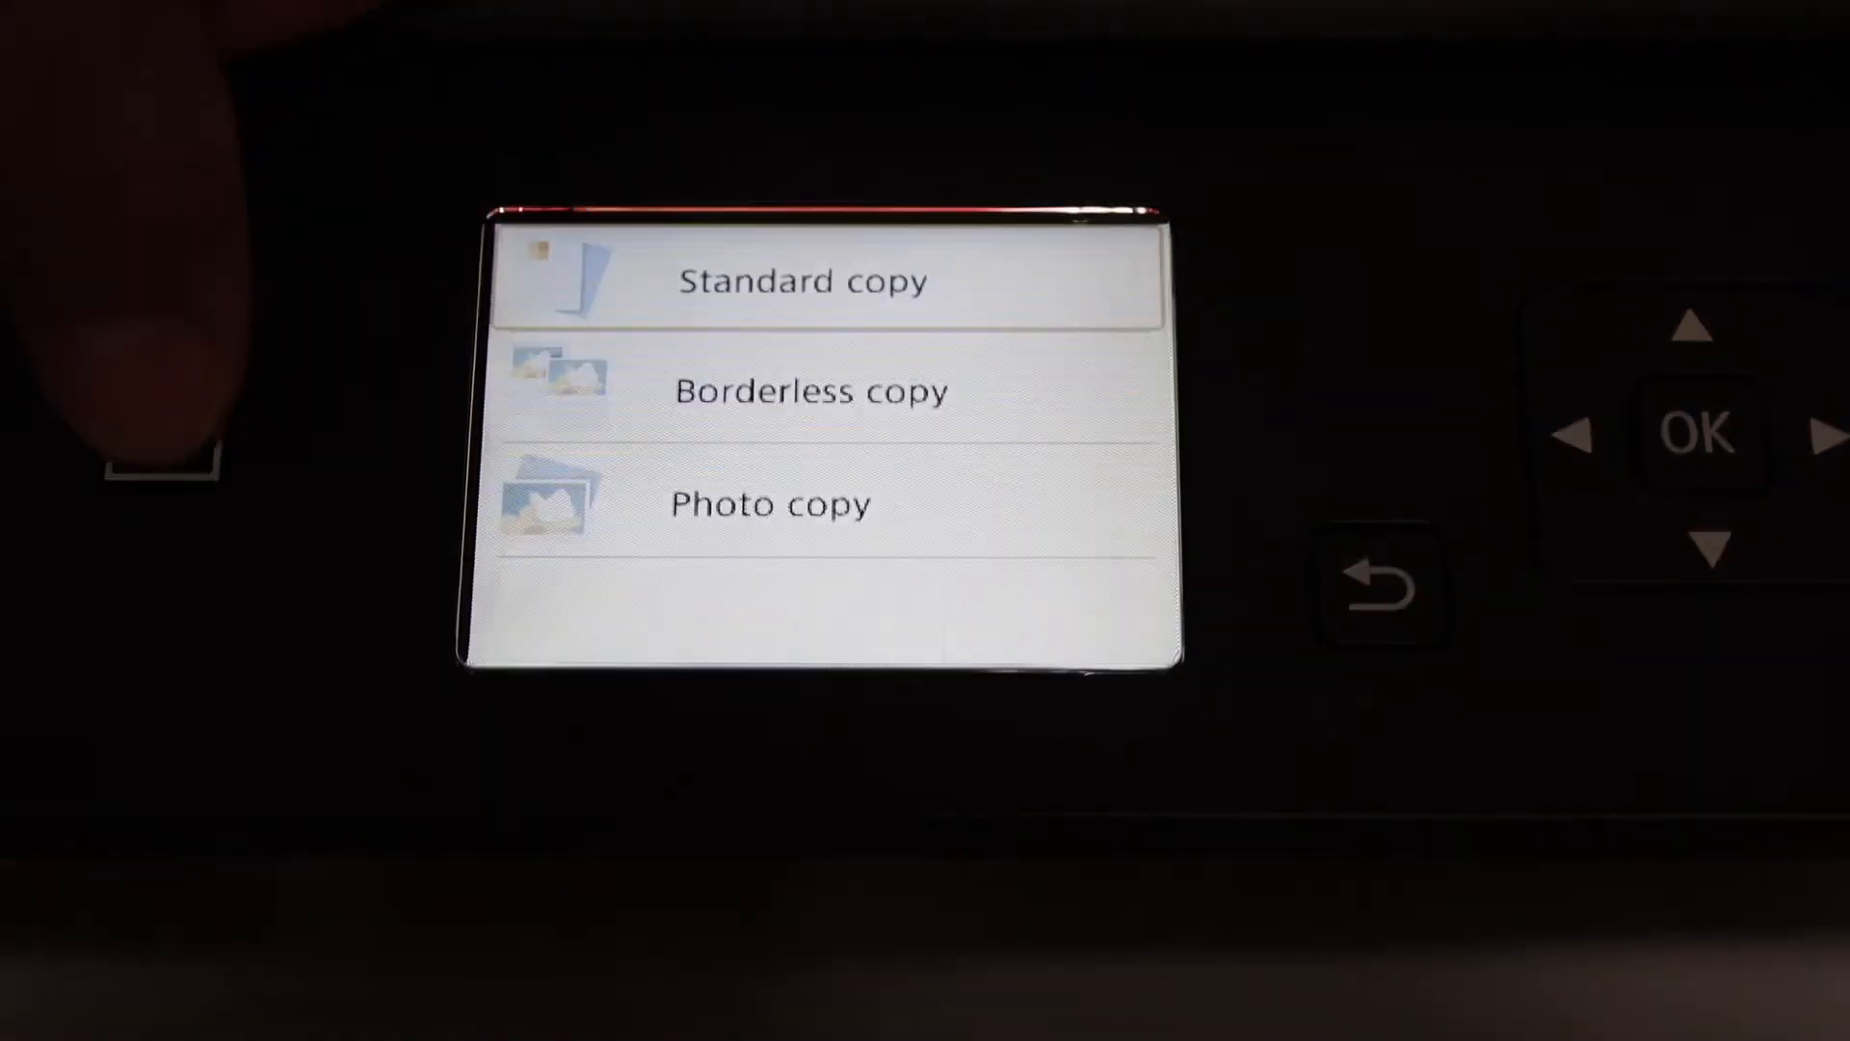